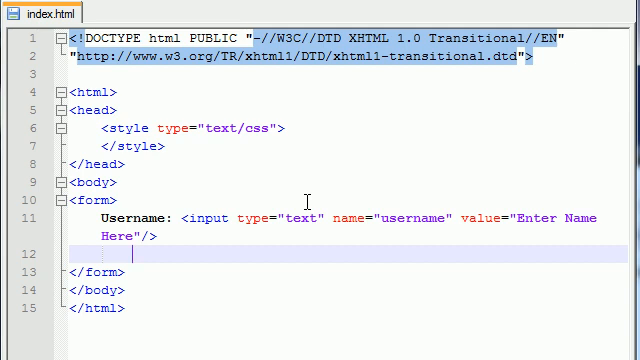
Add <br/> after the Username input, then Male: and Female: labels on new lines.
text(<br/>)
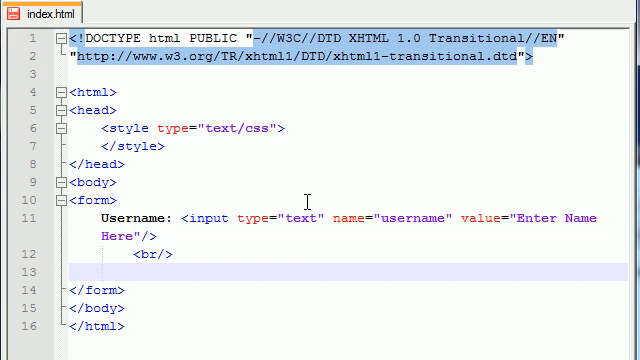
text(Male:)
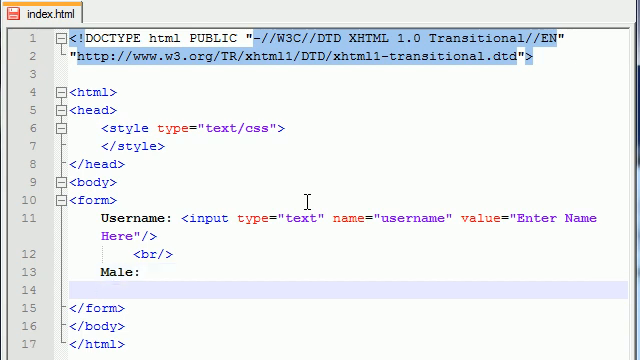
text(Female:)
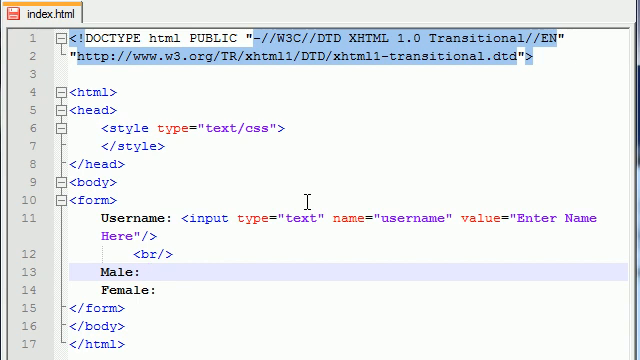
Write the Male radio input with type="radio", name="sex" and value="male".
click(148, 270)
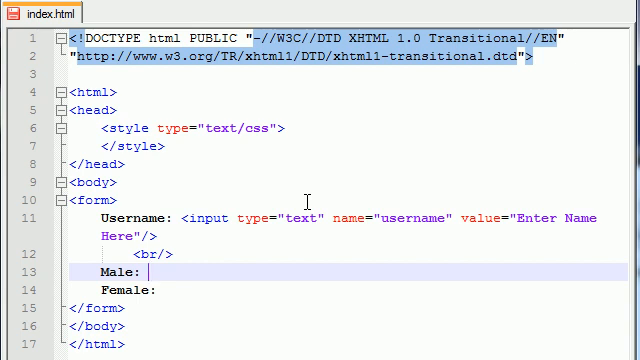
text(<>)
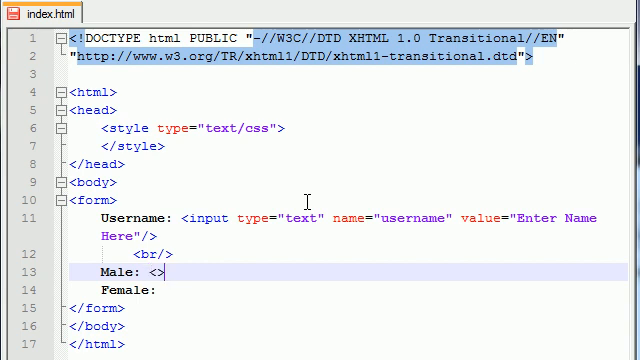
text(input)
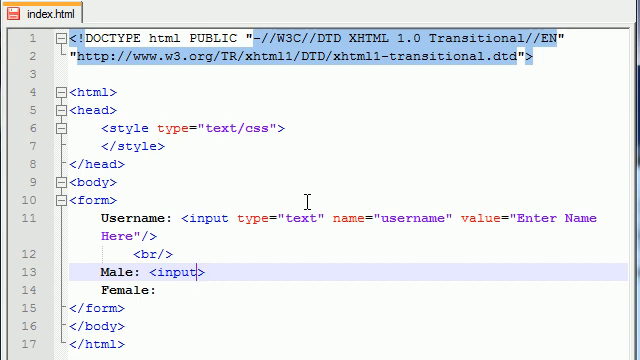
text(type="")
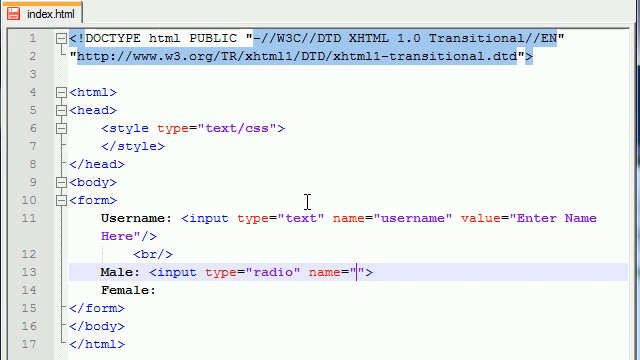
text(sex)
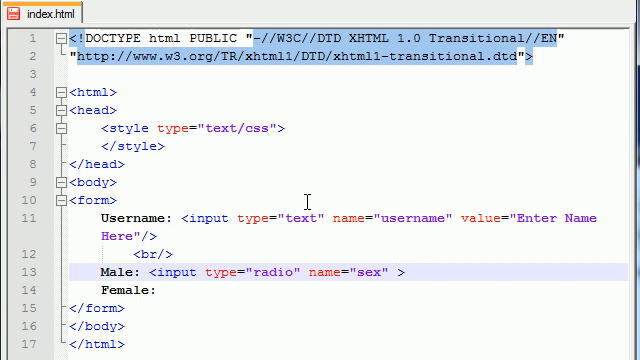
text(value=)
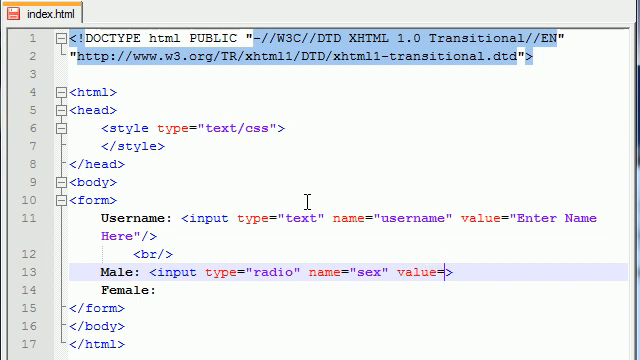
text("")
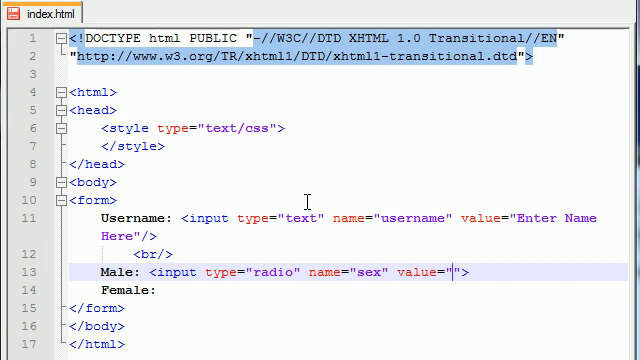
text(male)
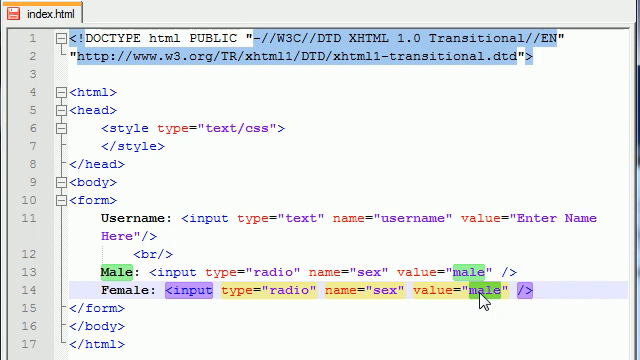
Give the copied Female radio input the value female.
text(female)
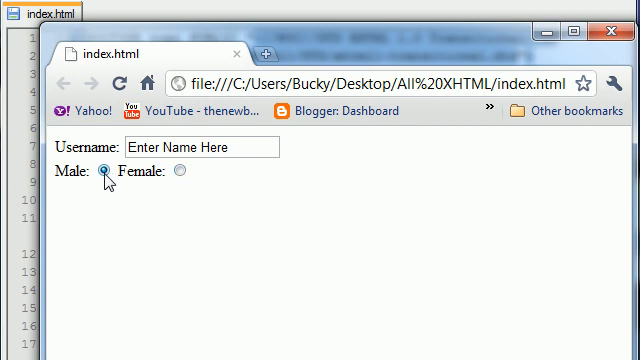
mouse_move(115, 175)
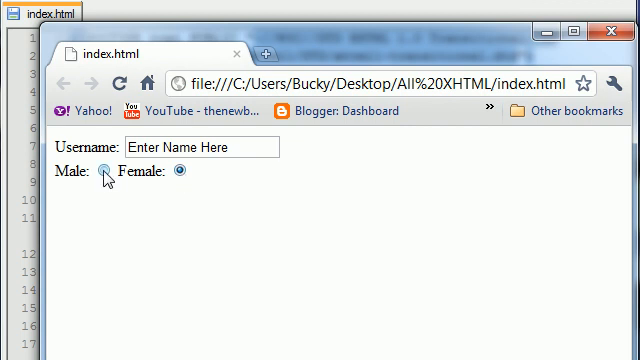
Choose the Male radio button in Chrome to confirm Female clears.
click(103, 172)
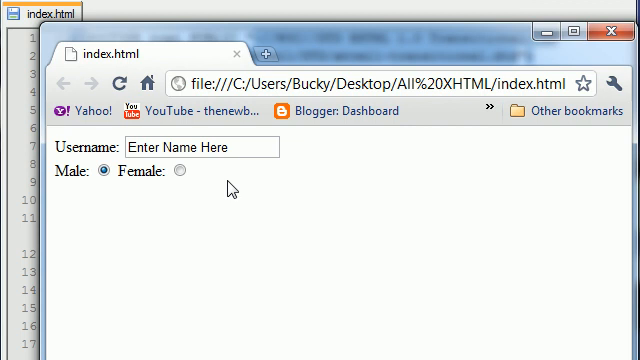
mouse_move(407, 44)
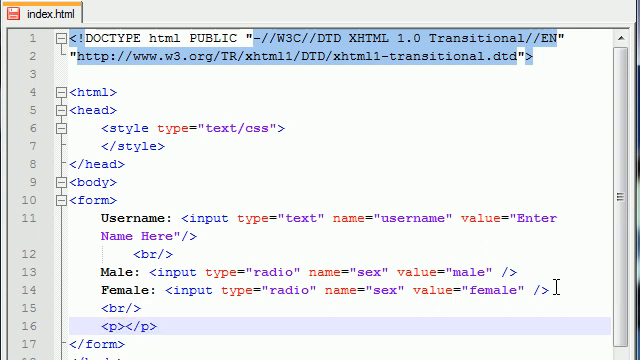
Write the paragraph text "Select the foods that you would like to order!" in the form.
text(Selec)
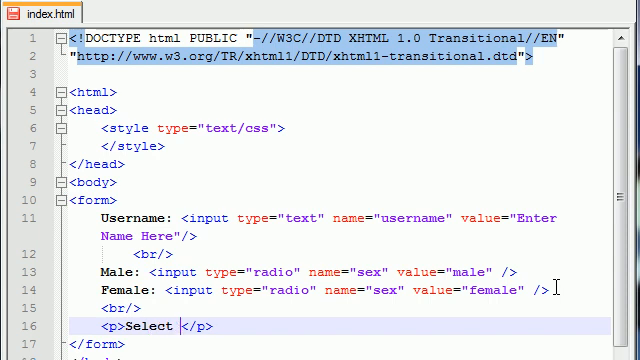
text(the fo)
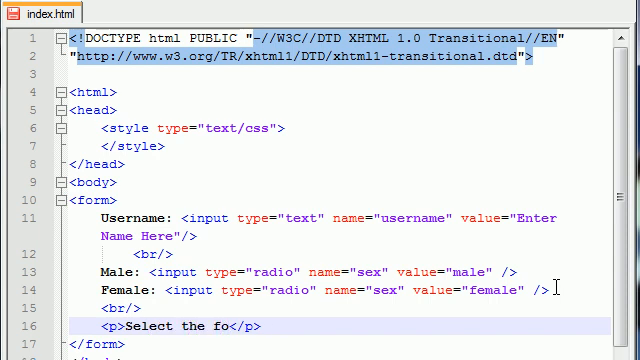
text(ods the)
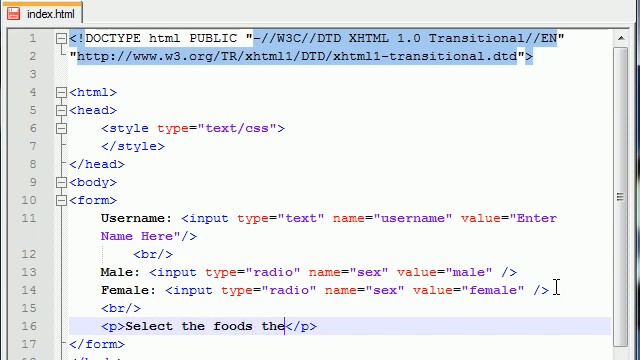
key(BackSpace)
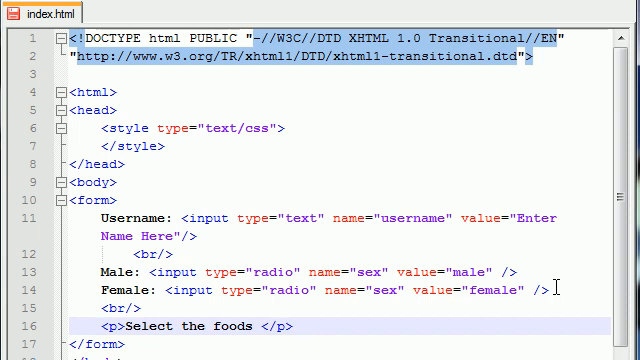
text(that you would like to order)
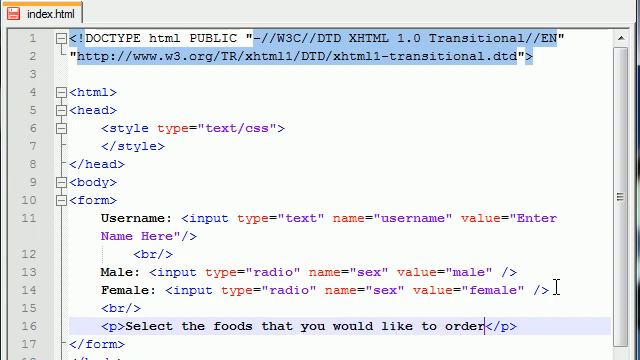
text(!)
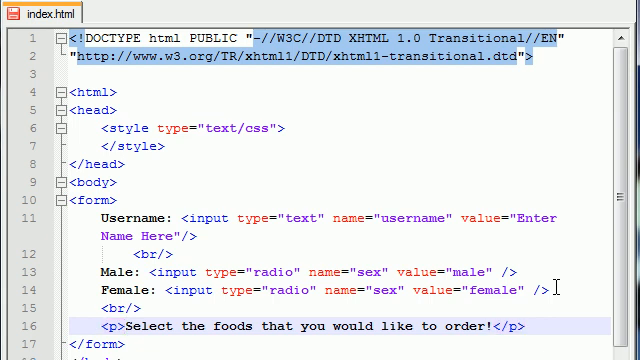
scroll(down, 3)
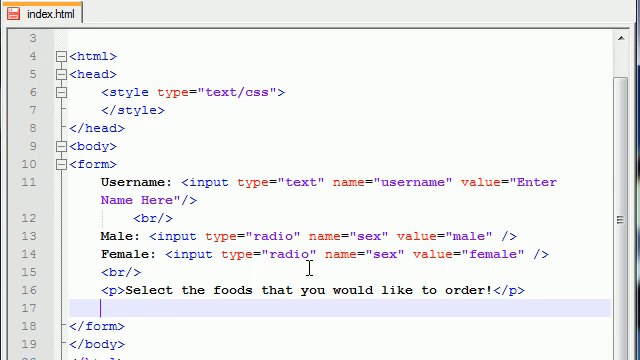
List Bacon and Ham on their own lines below the prompt paragraph.
text(Bacon)
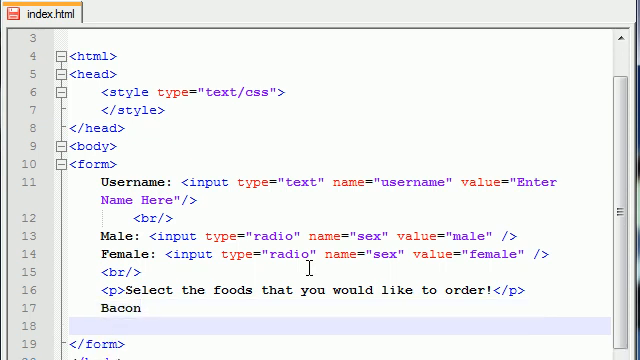
text(Ham)
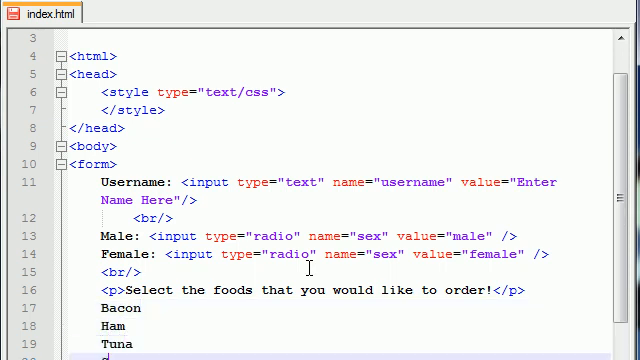
scroll(down, 3)
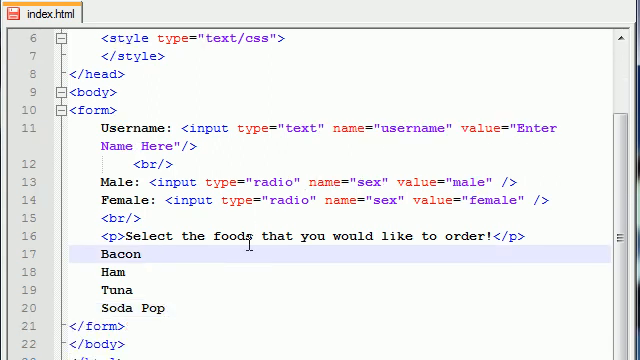
Write Bacon's checkbox input with type="checkbox", name="food" and value="bacon".
text(<>)
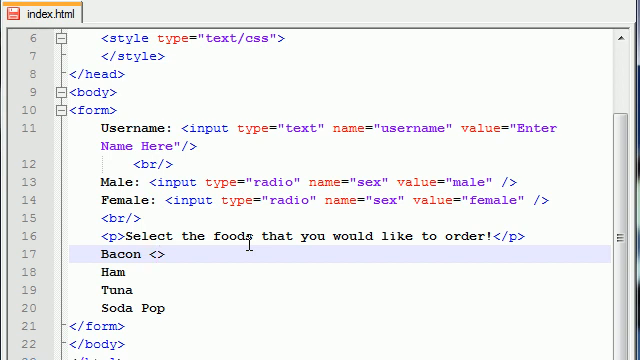
text(in)
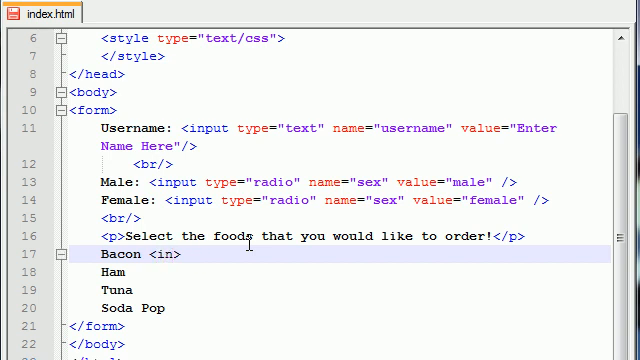
text(put type="checkbox" name=")
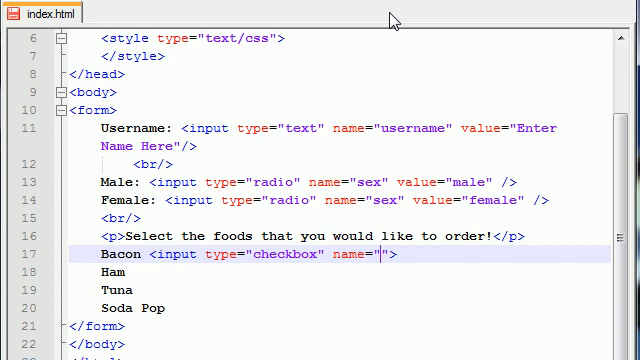
text(food)
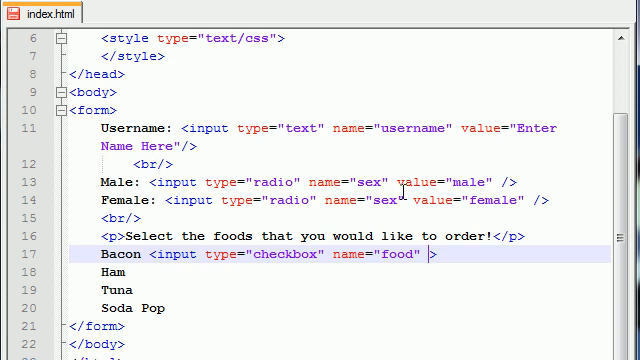
text(value="")
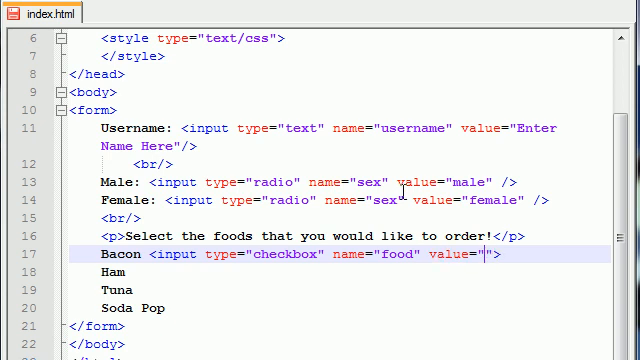
text(bacon)
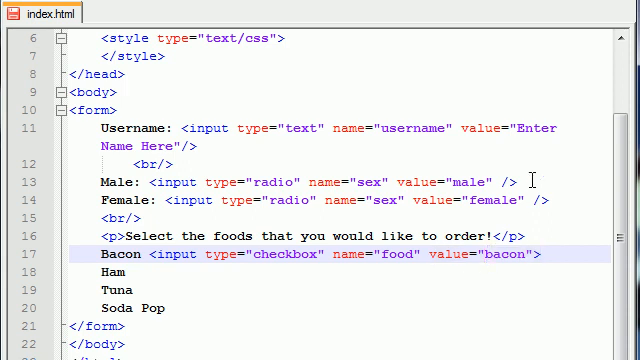
text(/>)
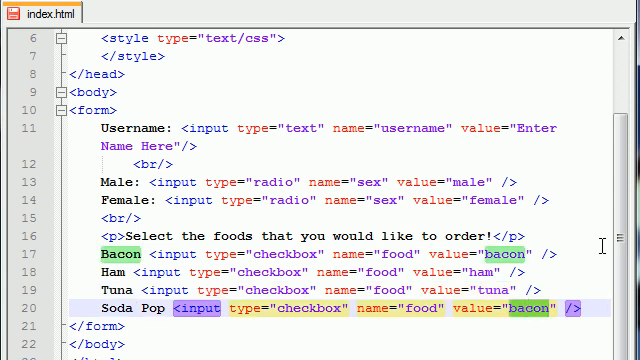
Give Soda Pop's copied checkbox input the value soda.
text(soda)
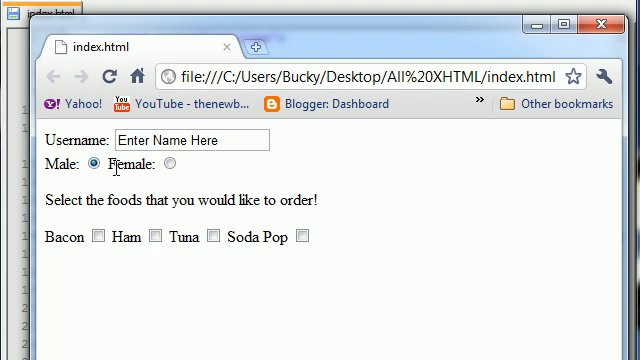
mouse_move(80, 225)
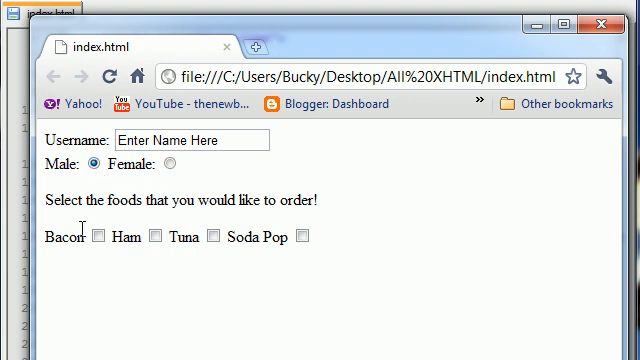
Tick the Bacon checkbox in Chrome to test it.
click(101, 236)
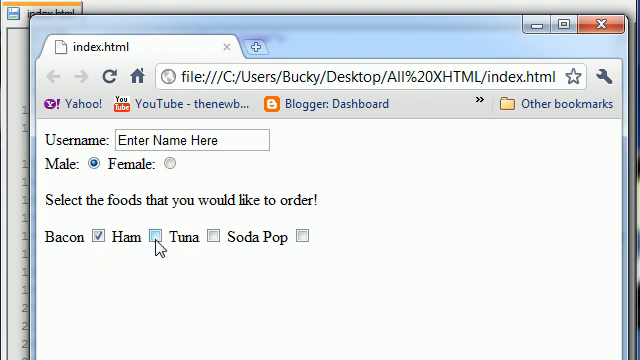